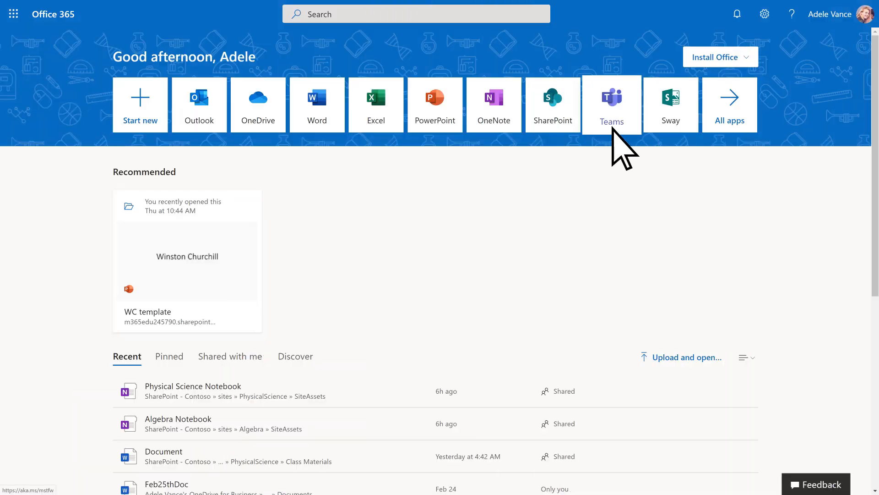
Launch Teams from the Office 365 home and enter the Physical Science team
click(612, 104)
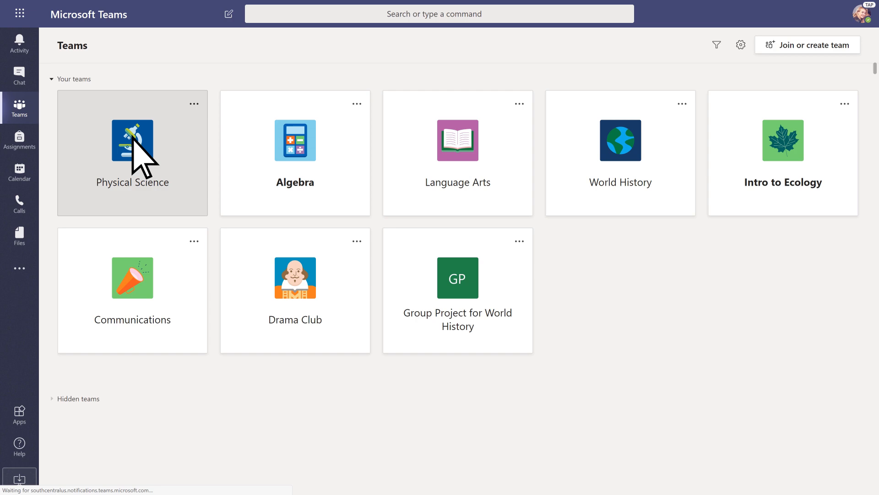
click(132, 151)
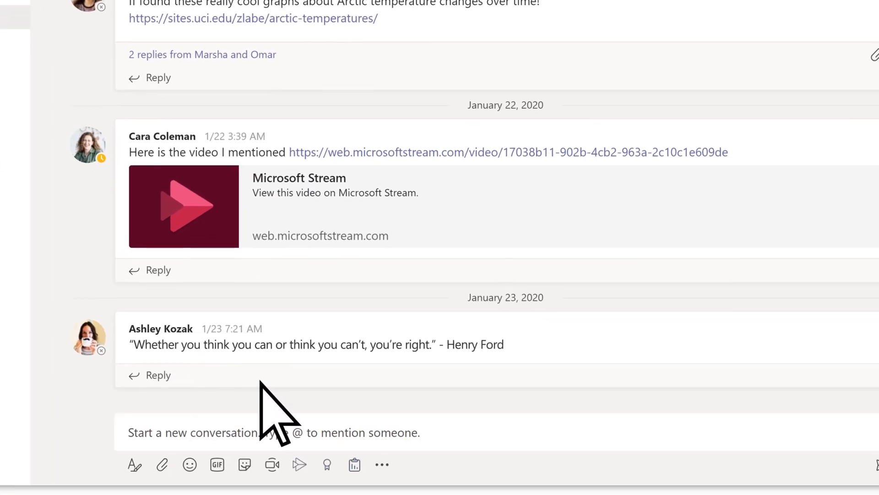
Post 'Can someone share the fact sheet from yesterday's field trip?' to the channel
text(Can someone share the fact sheet from the field trip yesterday?)
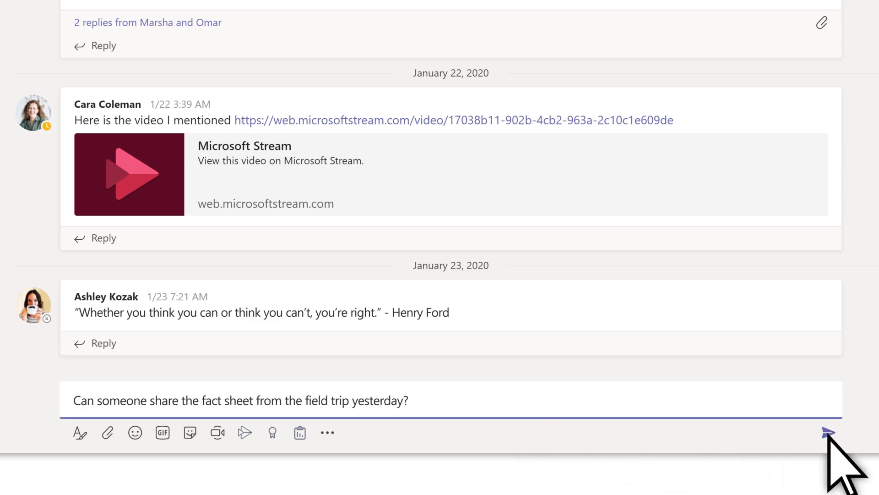
click(829, 432)
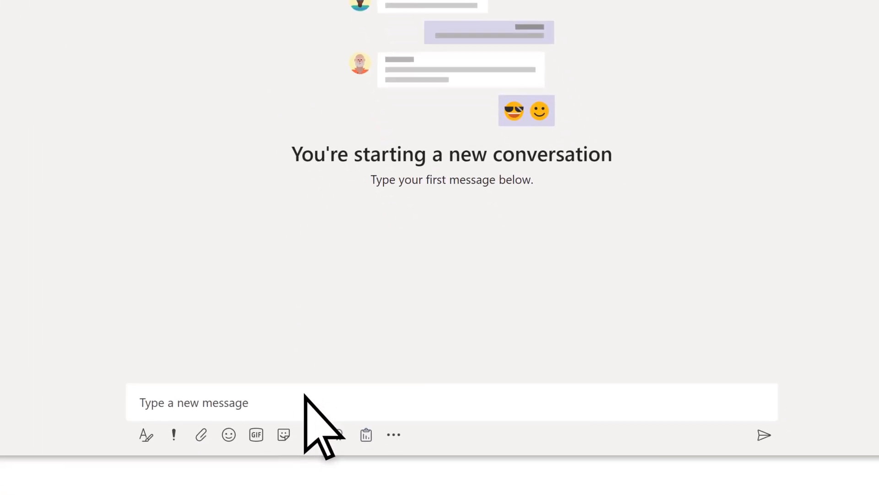
text(Can I call you? I need help with th)
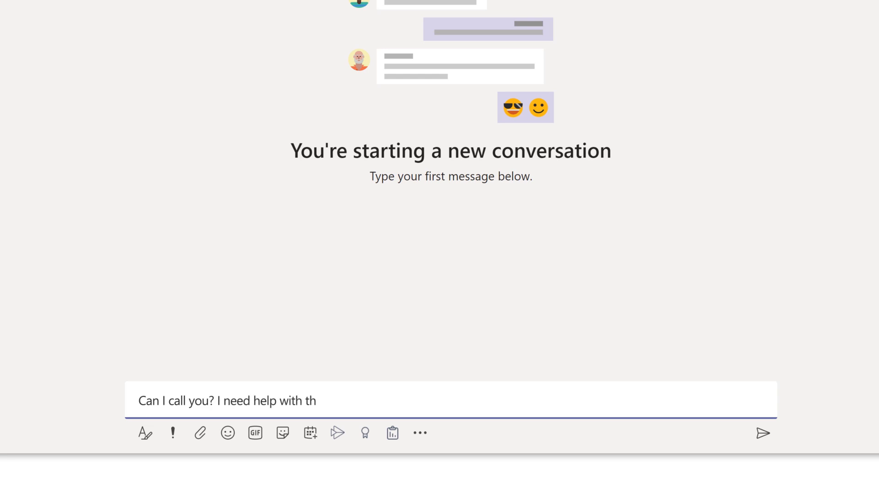
click(227, 432)
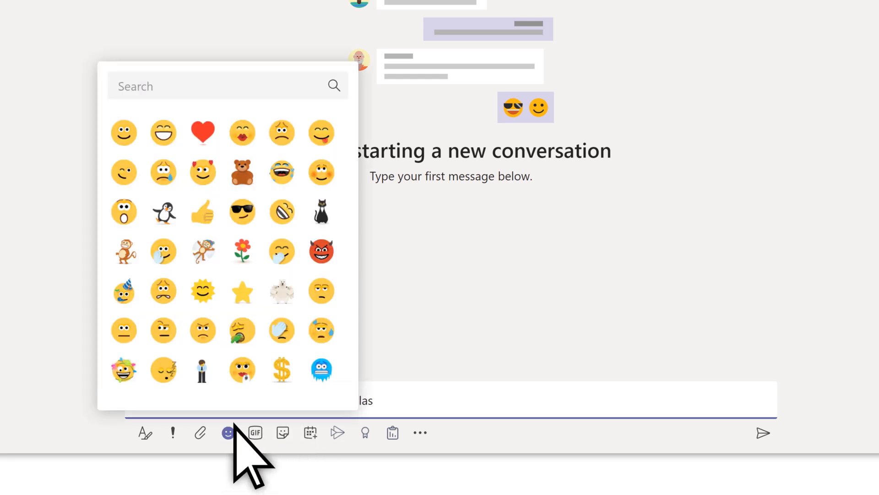
click(123, 132)
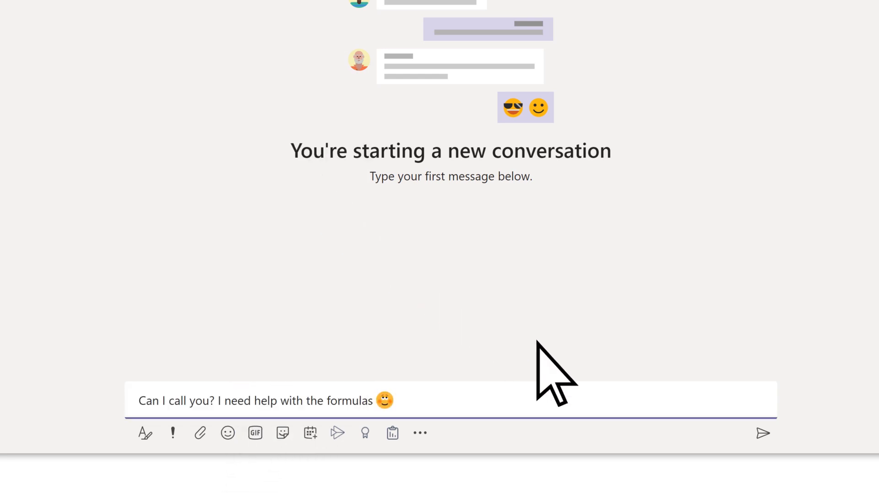
click(763, 432)
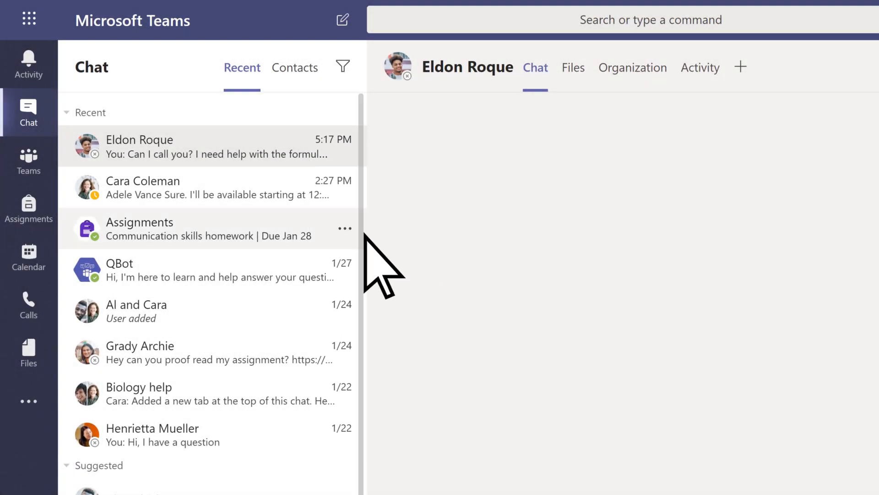
Reply 'Almost done. I'll look in 10 mins.' in Grady Archie's chat
click(344, 227)
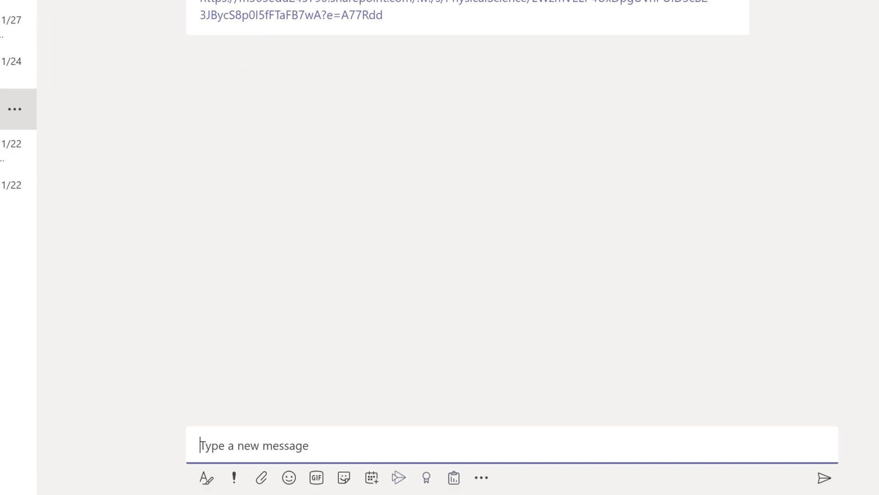
text(Almost done. I'll look in 10 mins.)
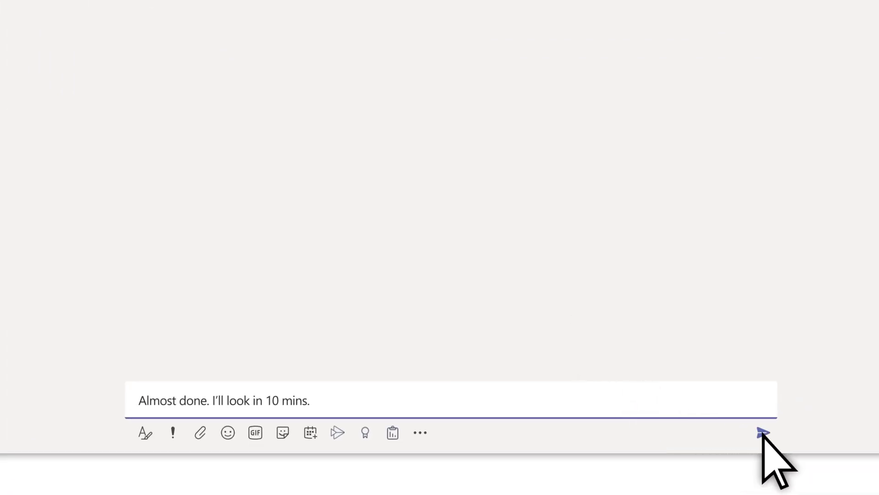
click(762, 432)
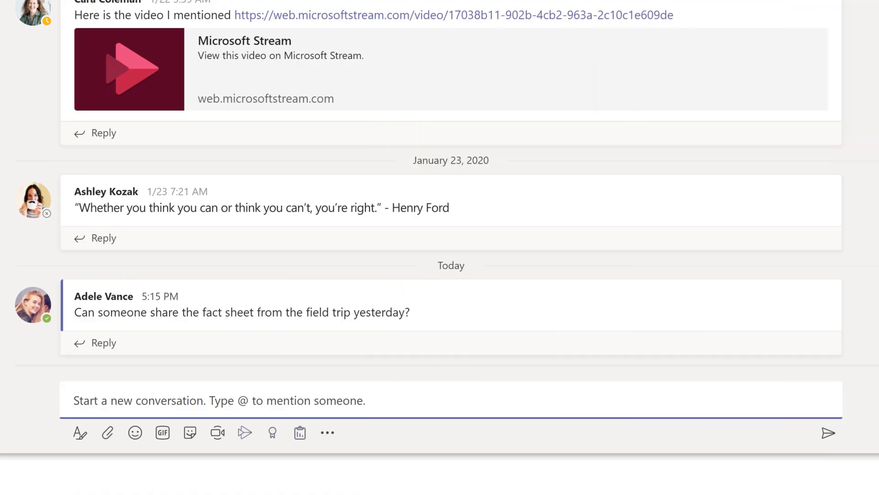
text(@cara)
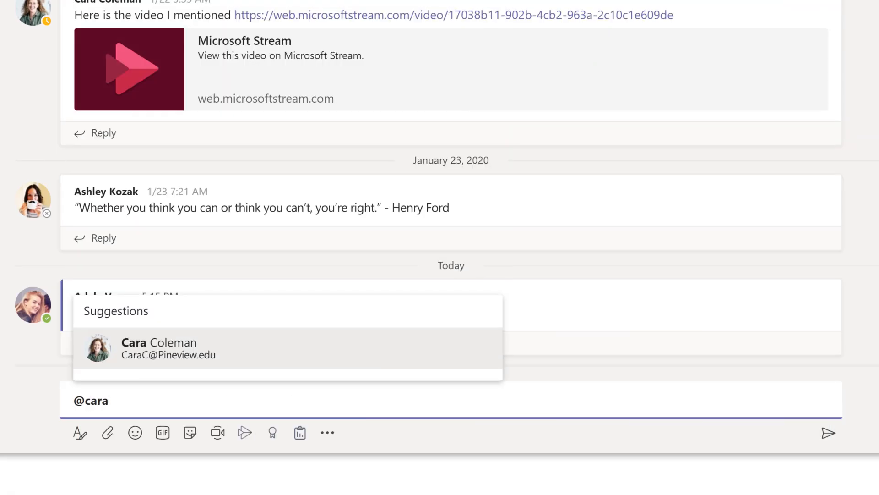
click(159, 348)
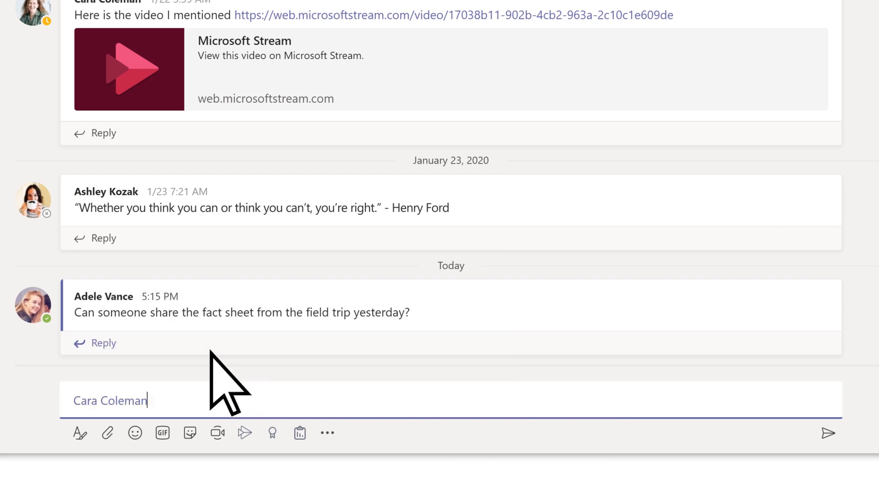
text(Ms. C, can I make up the quiz during lunch?)
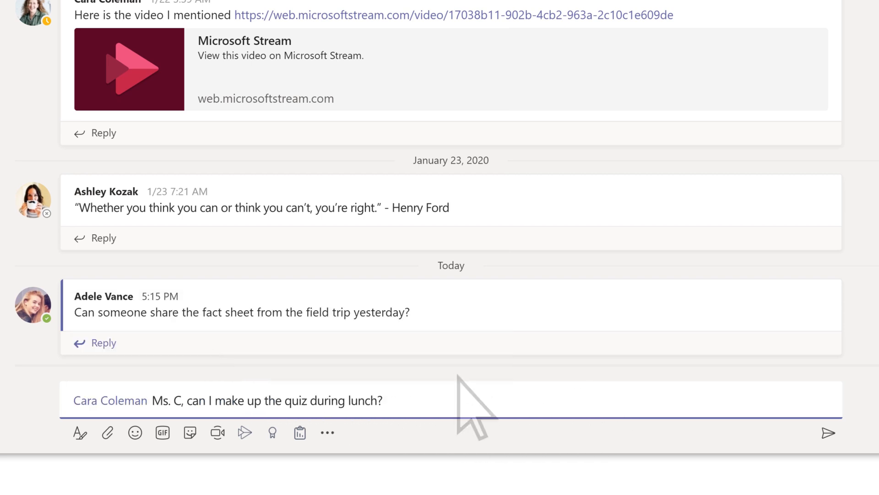
click(828, 432)
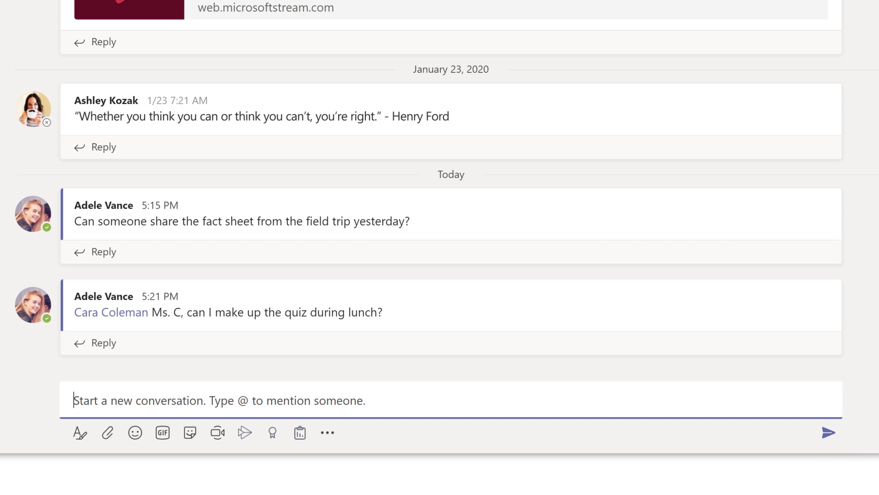
text(@)
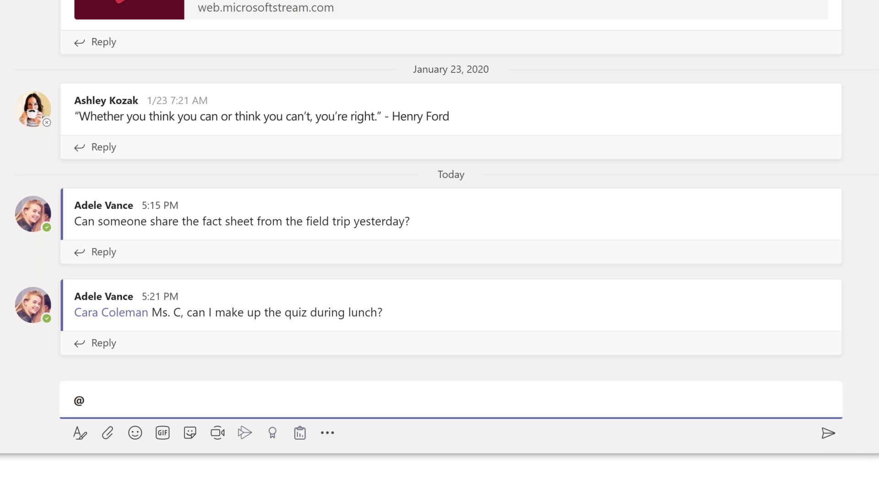
text(phys)
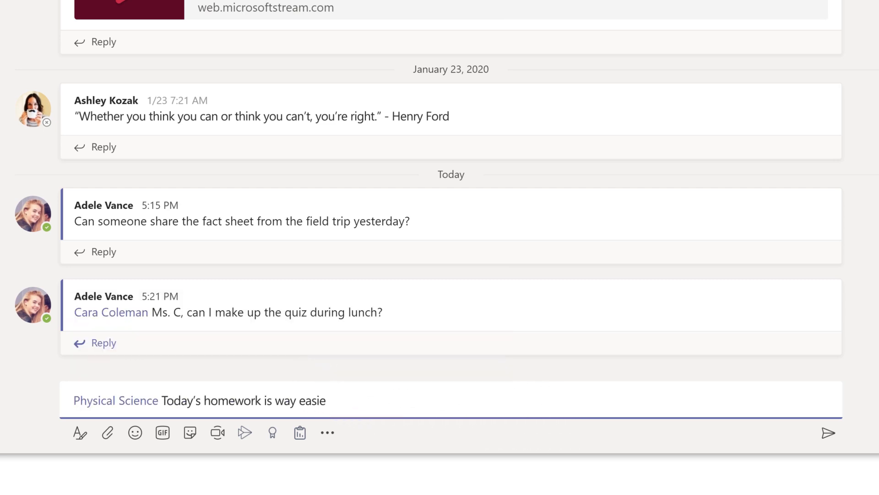
text(r if you do the outline first.)
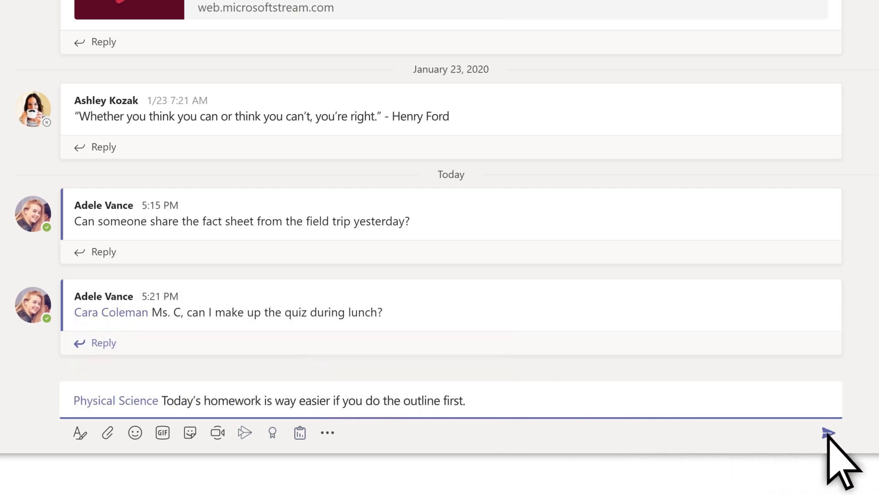
click(829, 433)
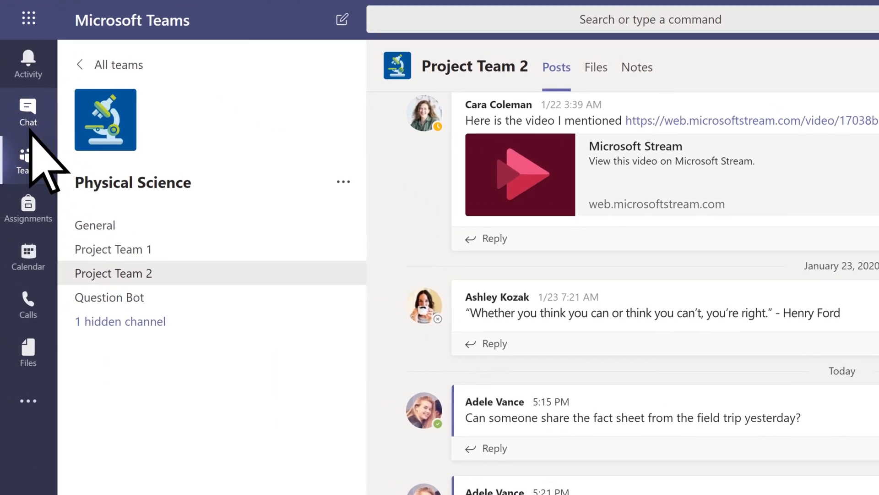
click(28, 112)
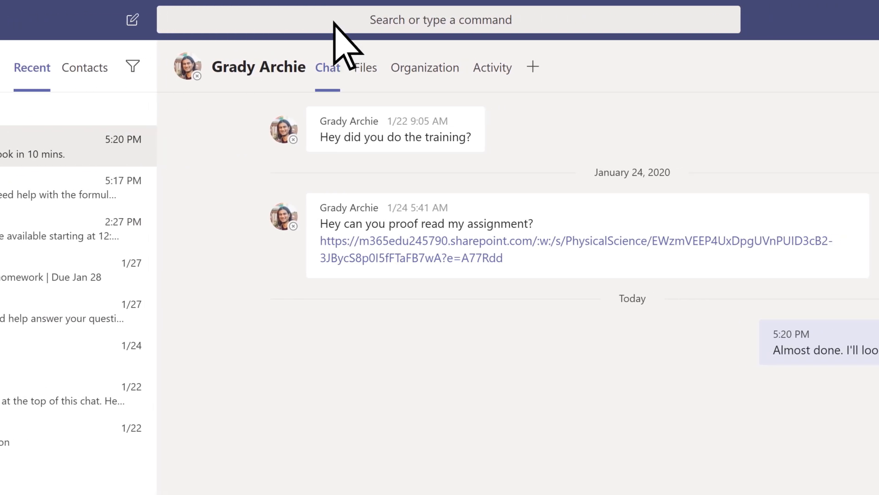
text(enrico)
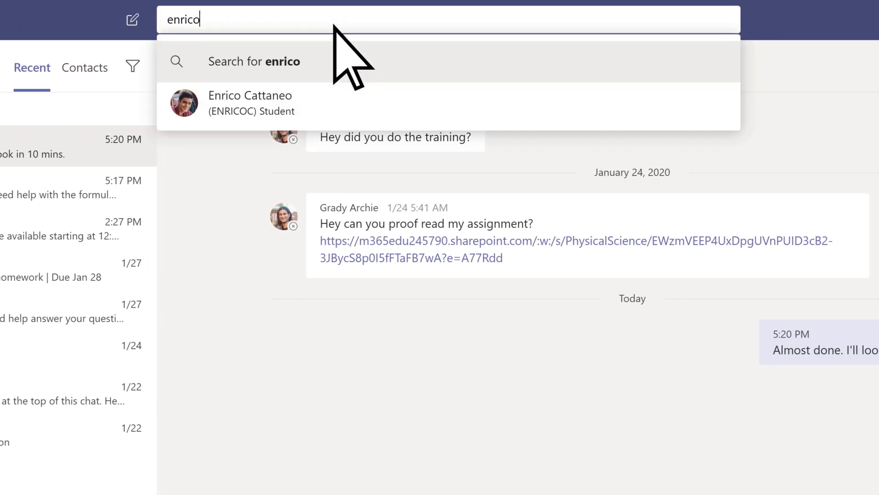
click(250, 103)
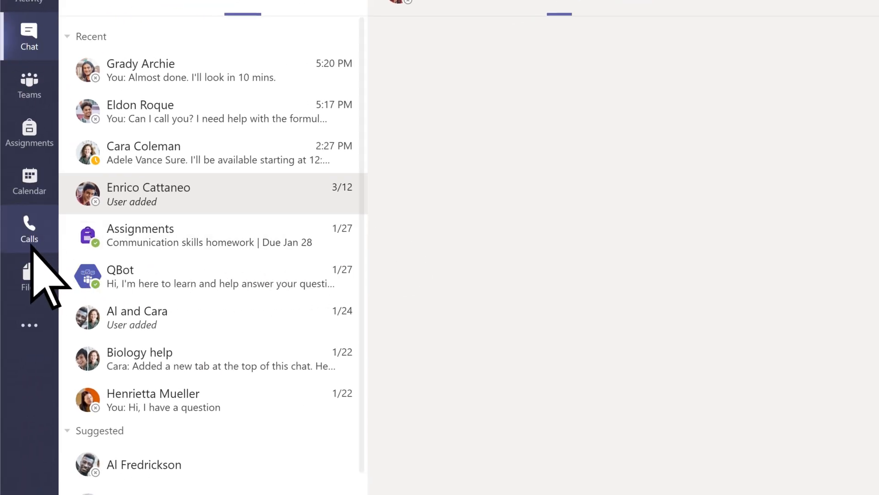
click(28, 230)
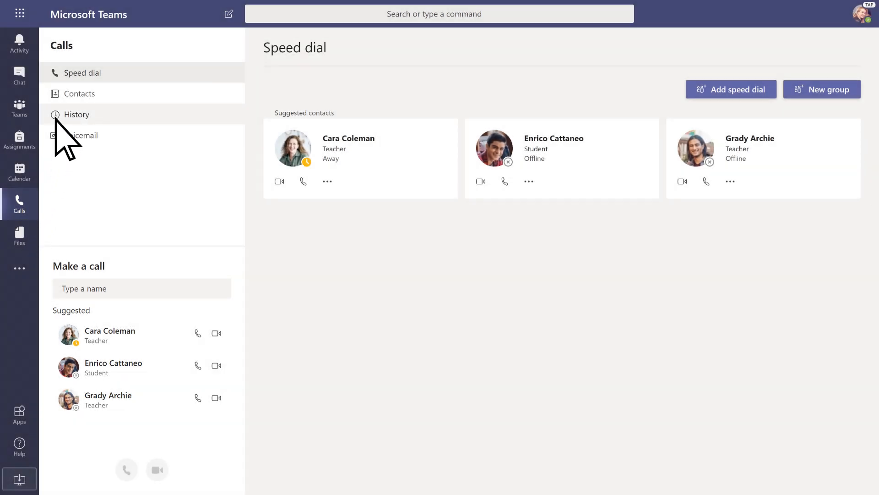
Show the call History with Cara Coleman, Enrico Cattaneo and Grady Archie
click(77, 114)
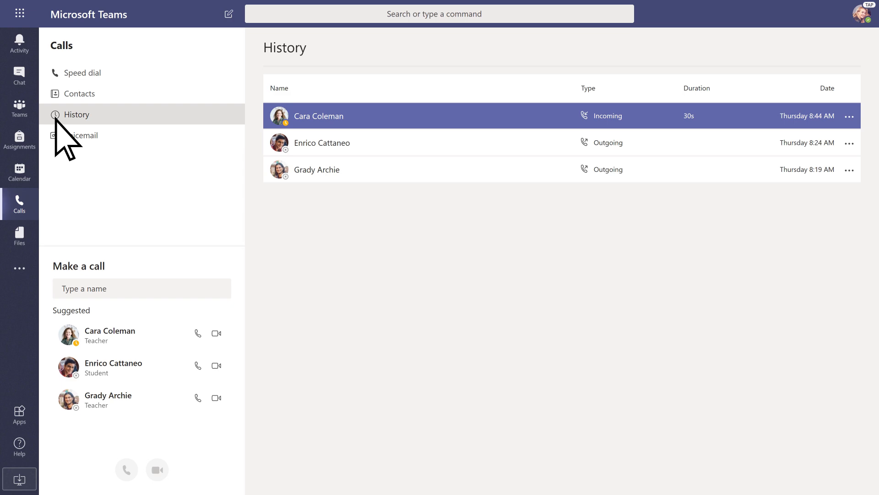
click(80, 135)
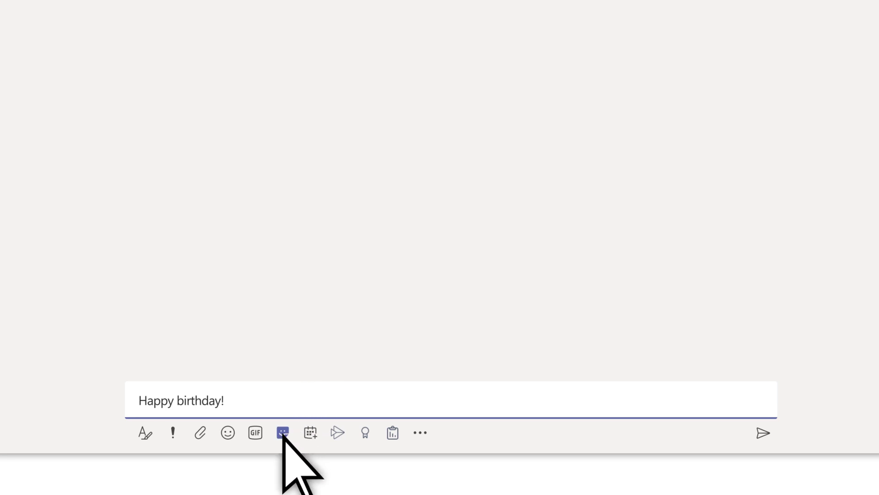
Attach the unicorn birthday-cake sticker under the 'Happy birthday!' text
click(282, 432)
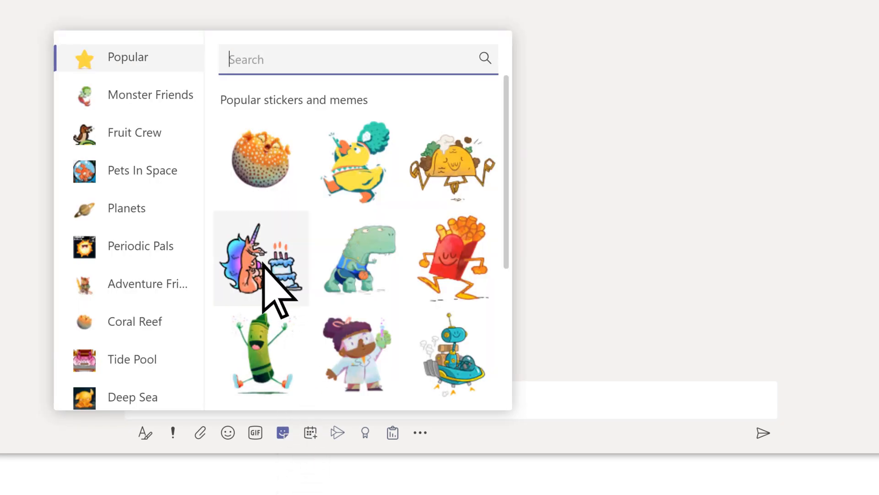
click(260, 259)
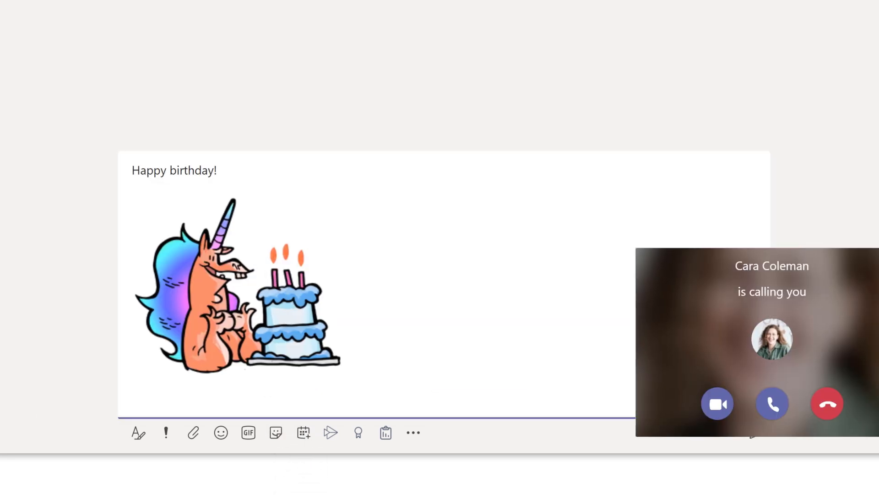